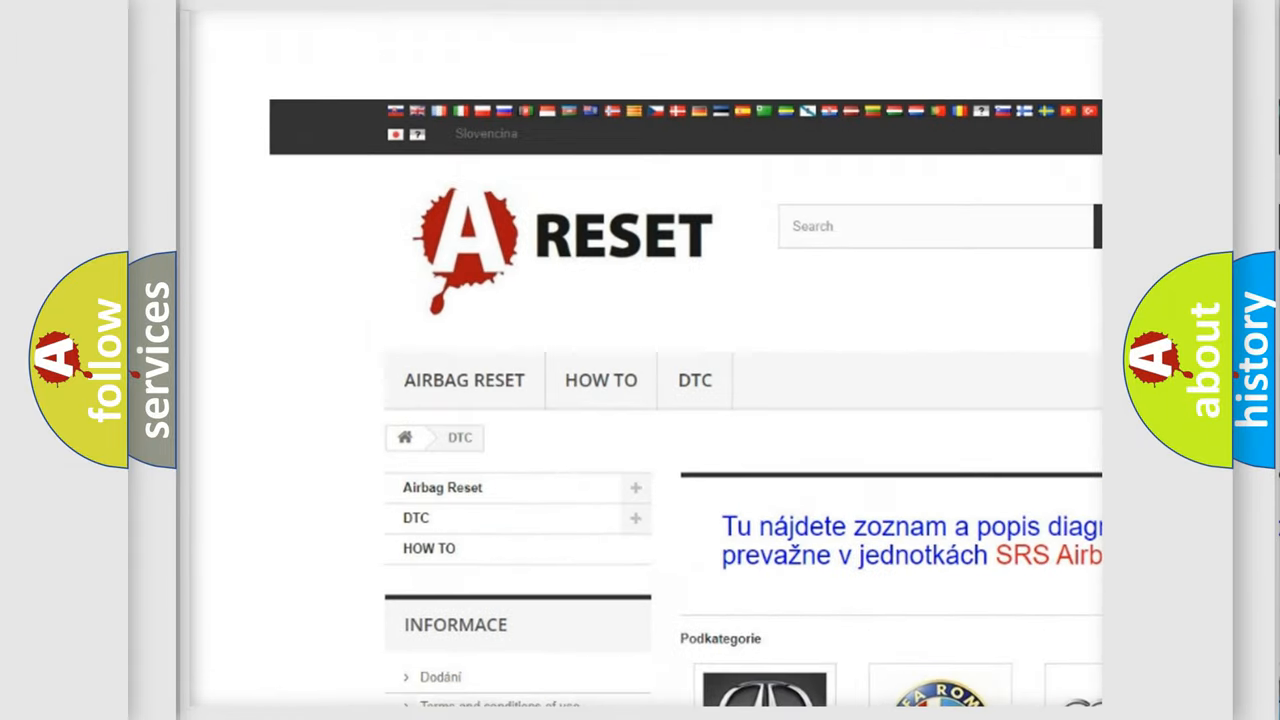
# Scroll through the Fiat DTC code list on airbagreset.sk to reach C1252-86
pyautogui.scroll(-3)
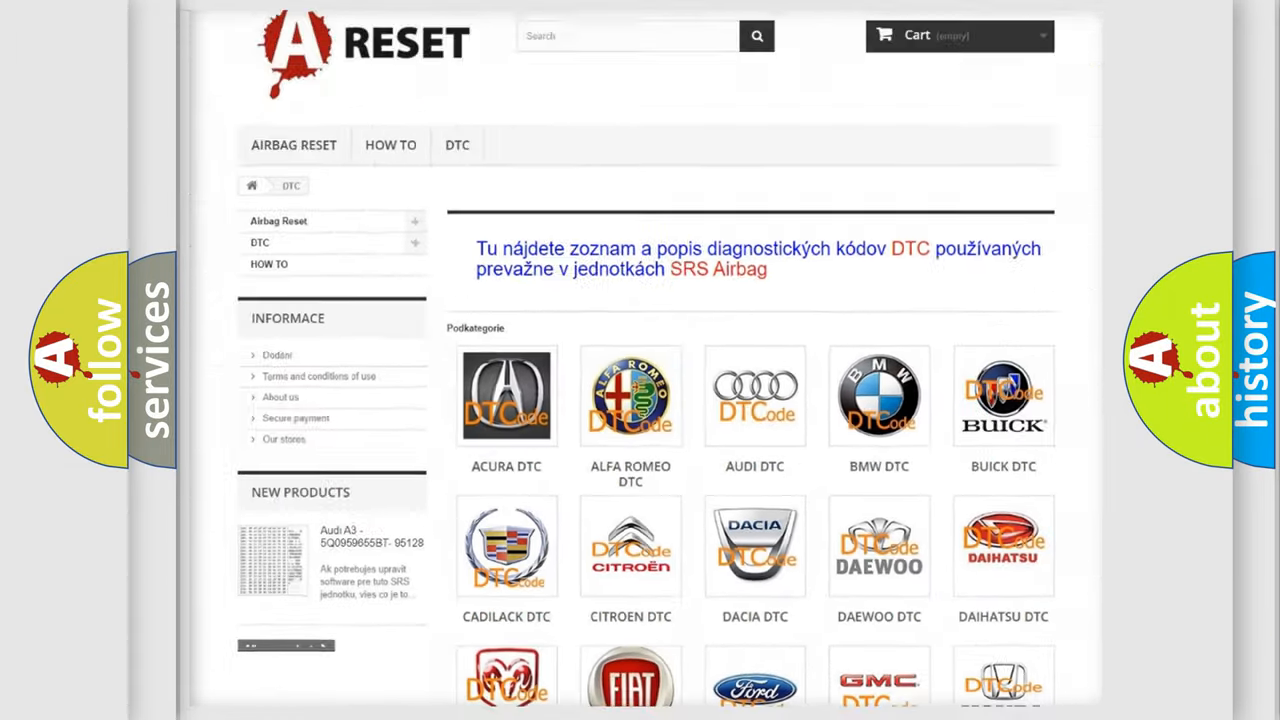
pyautogui.scroll(-3)
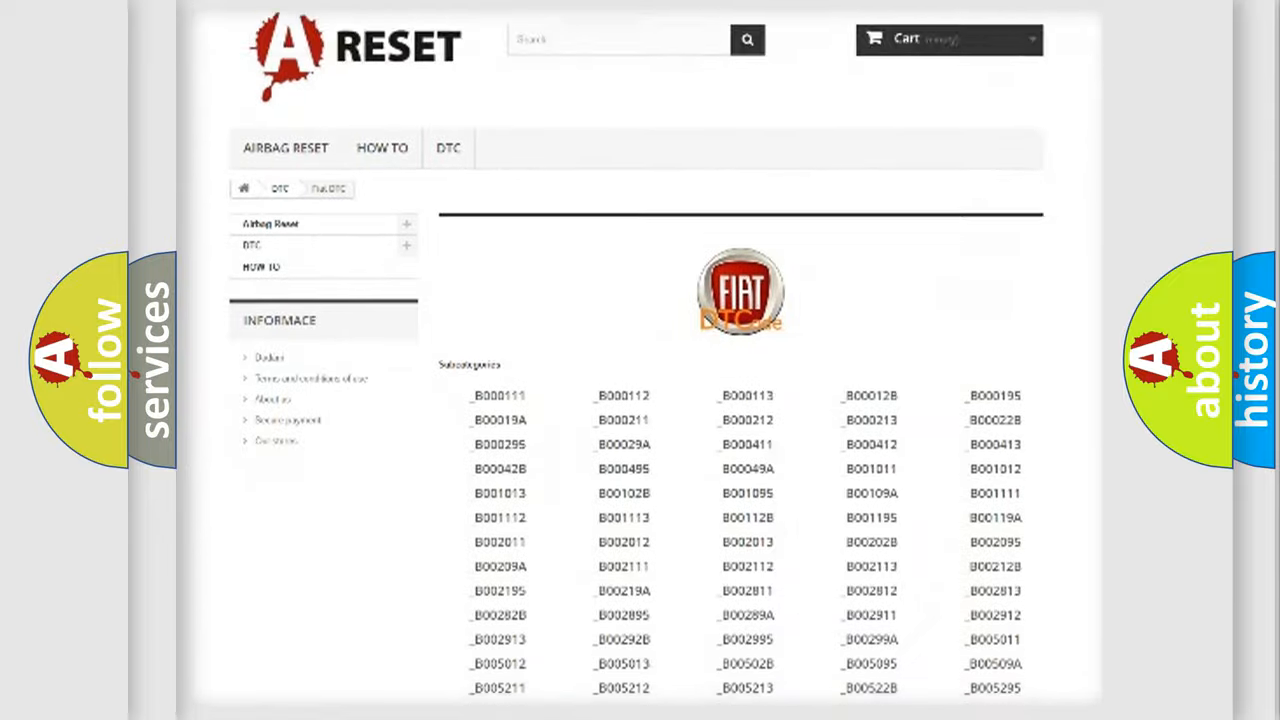
pyautogui.scroll(-3)
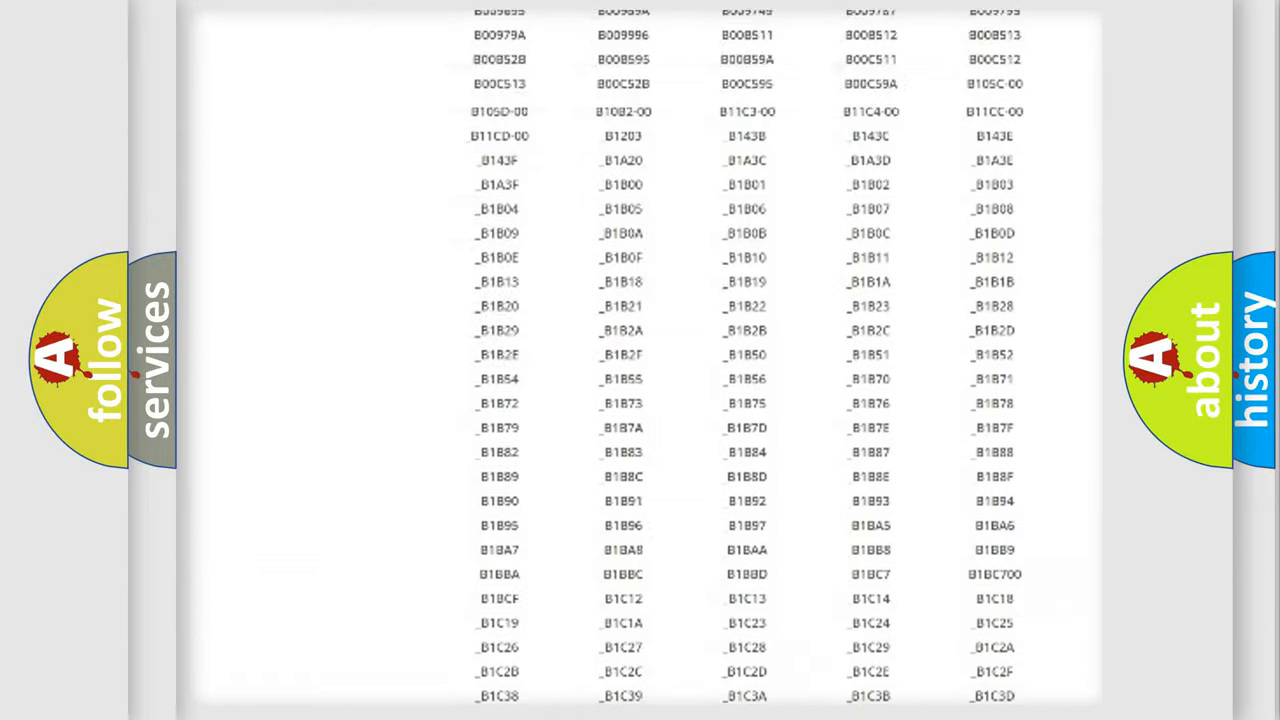
pyautogui.scroll(3)
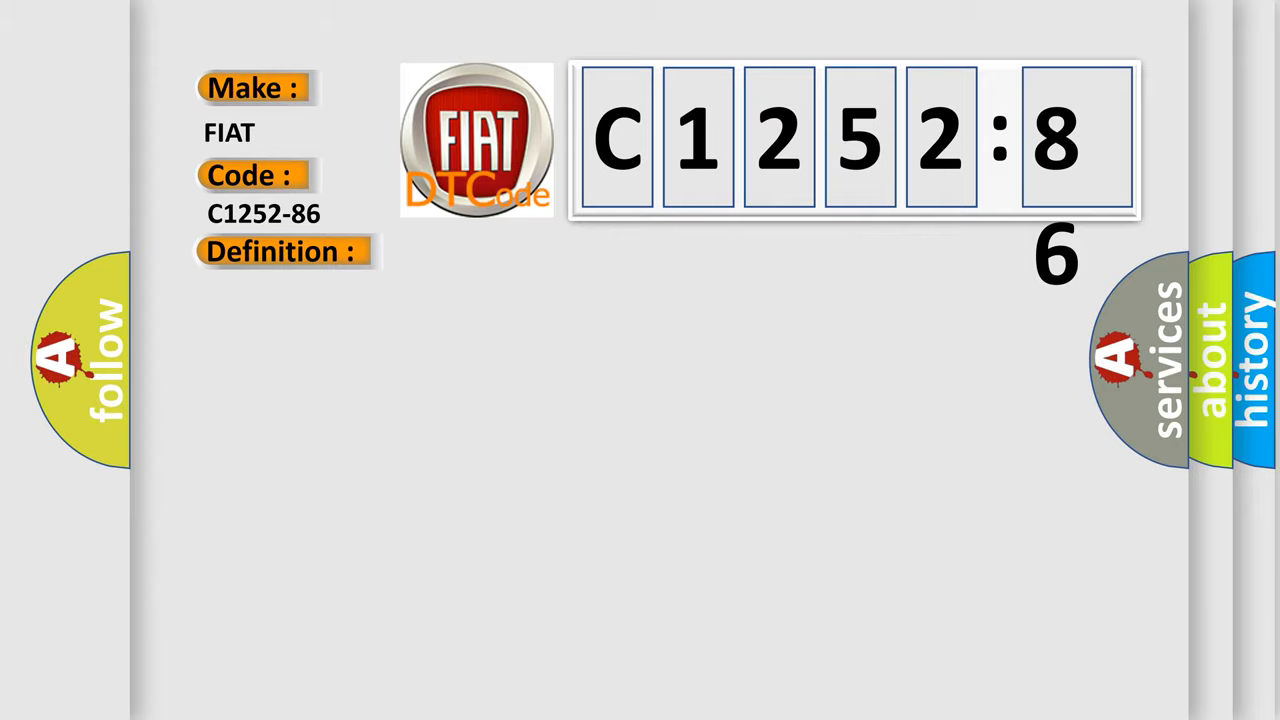
# Reveal C1252-86's Signal Invalid definition and implausible serial-data circuit description
pyautogui.click(280, 251)
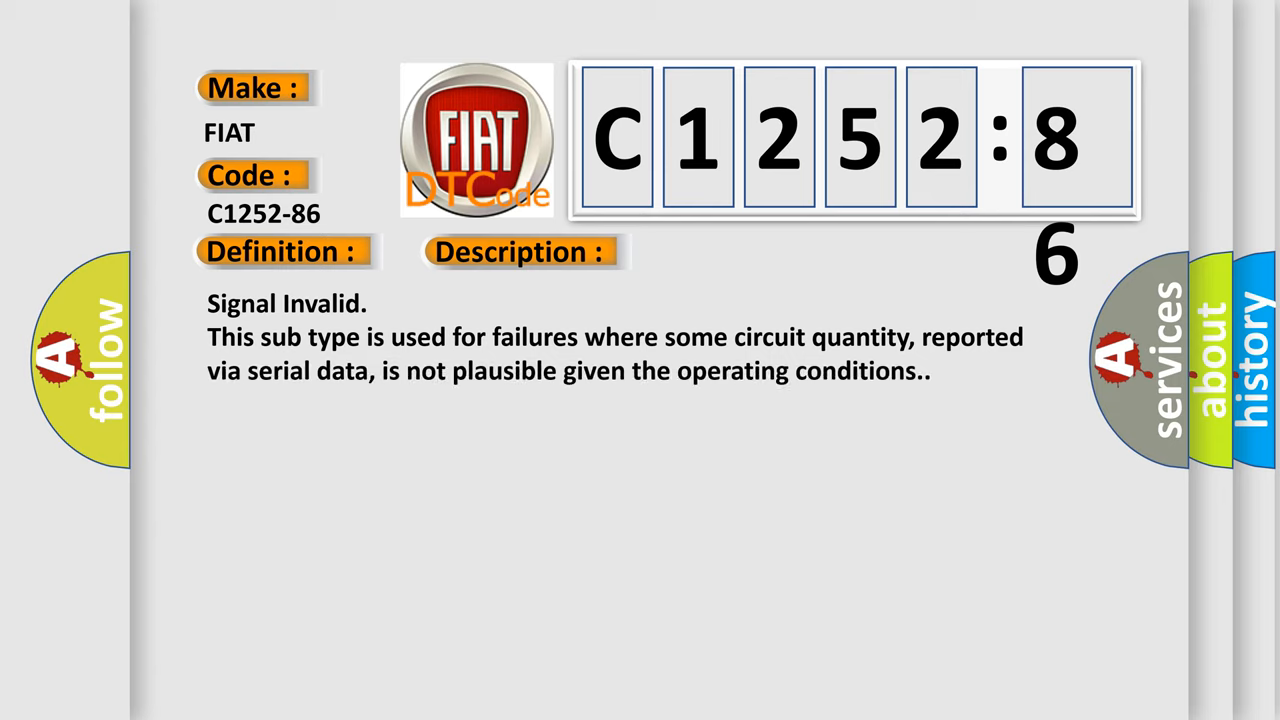